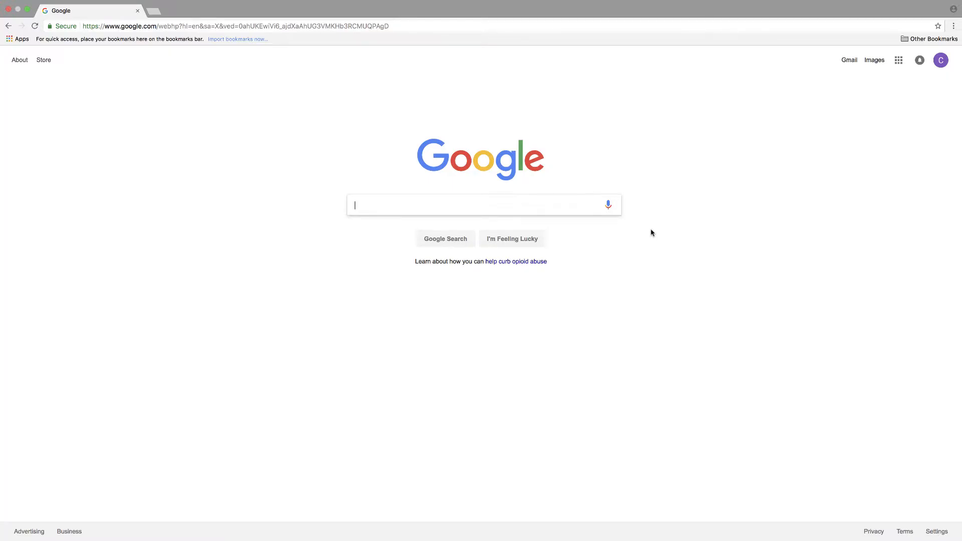
pyautogui.moveTo(651, 237)
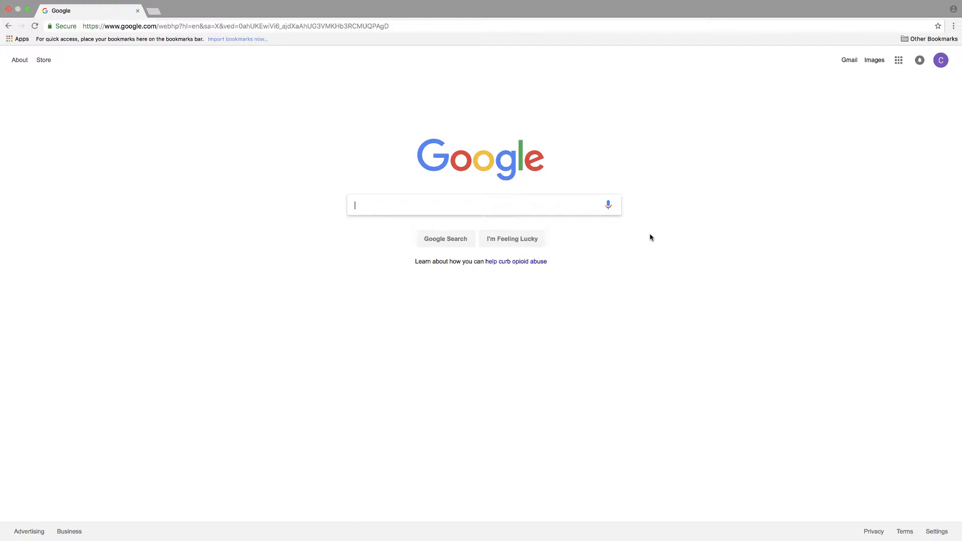
pyautogui.moveTo(649, 239)
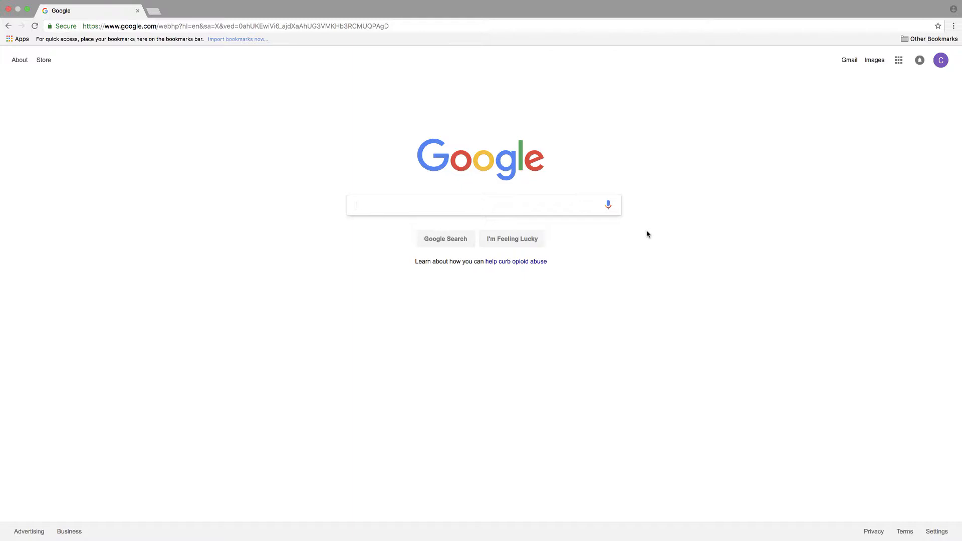
pyautogui.moveTo(486, 211)
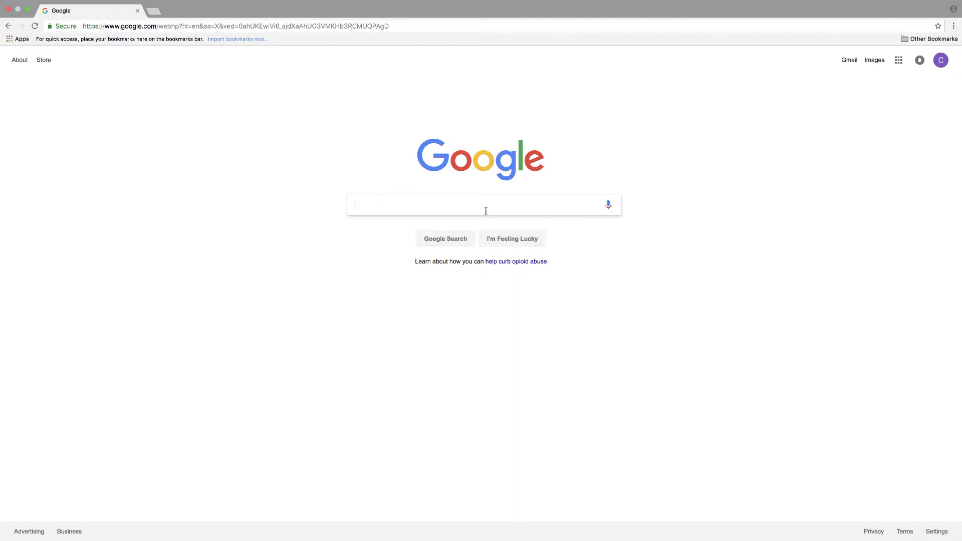
# Search Google for 'refine web searches' from the 'refine w' suggestion
pyautogui.write('refine w')
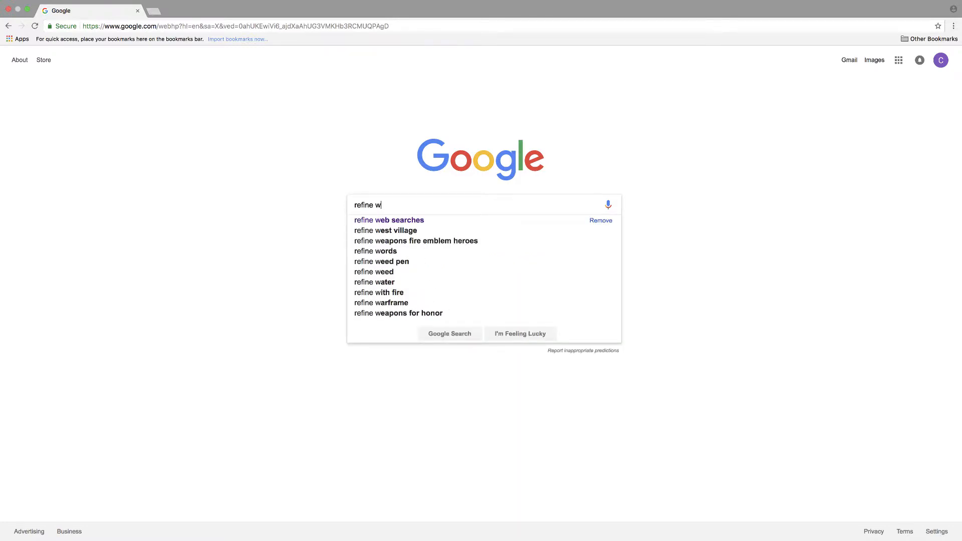
pyautogui.click(389, 220)
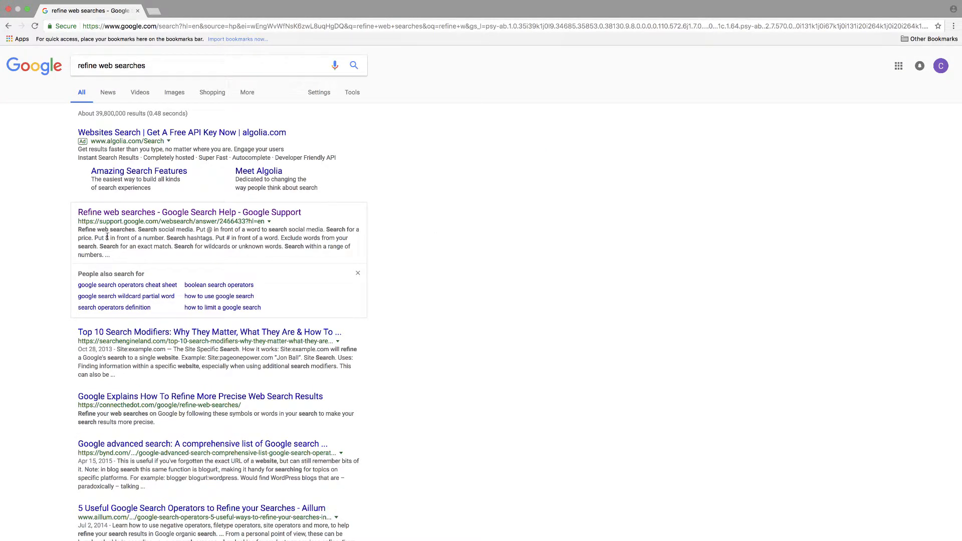
pyautogui.moveTo(190, 211)
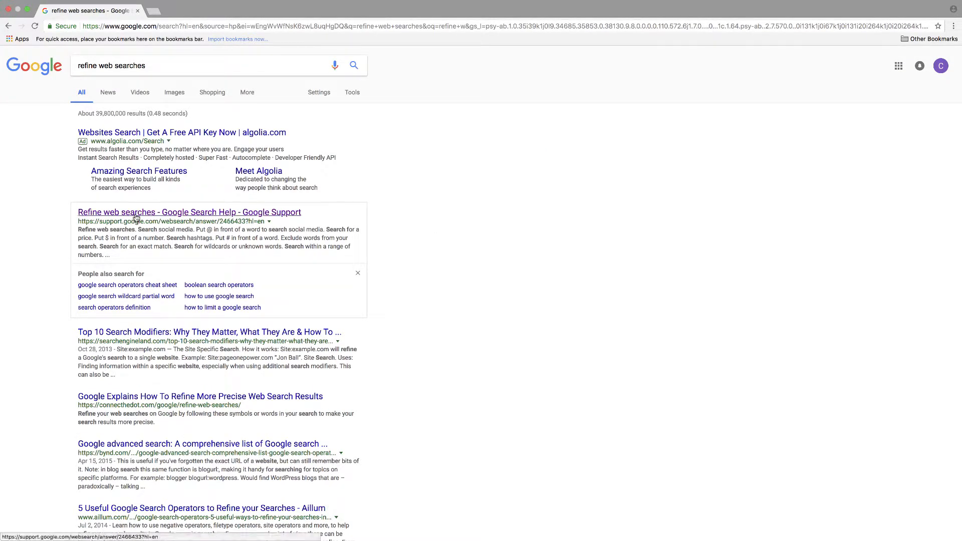
# Go to the 'Refine web searches - Google Search Help' result and view its techniques list
pyautogui.click(189, 212)
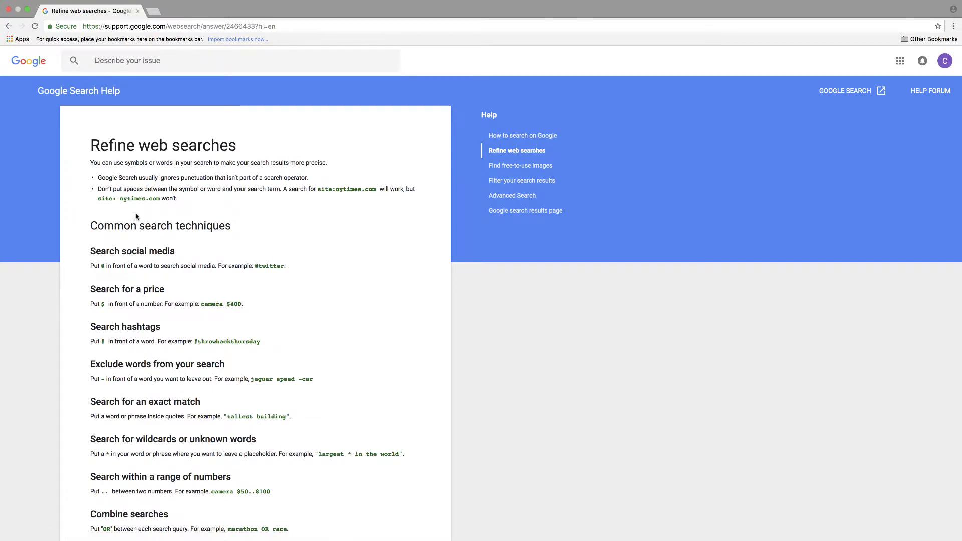
pyautogui.moveTo(315, 260)
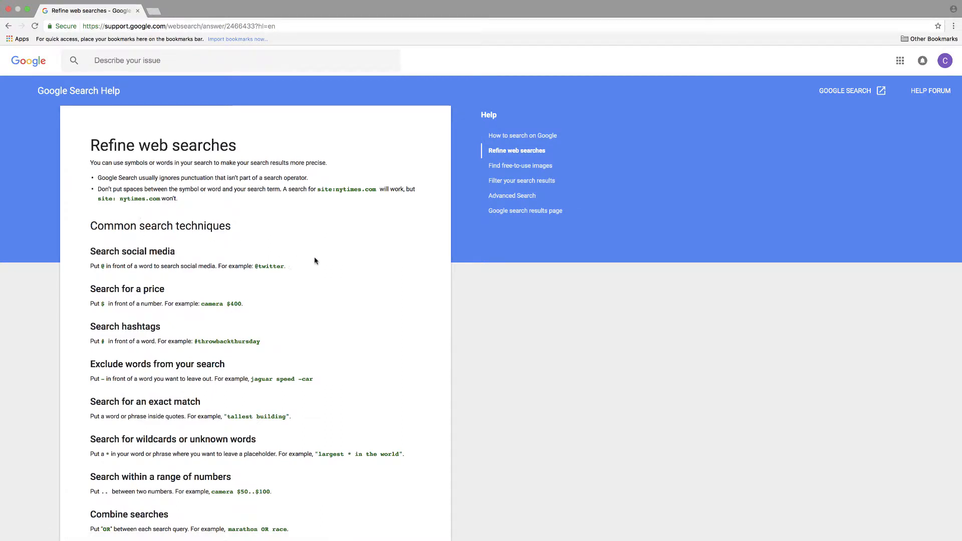
pyautogui.moveTo(248, 354)
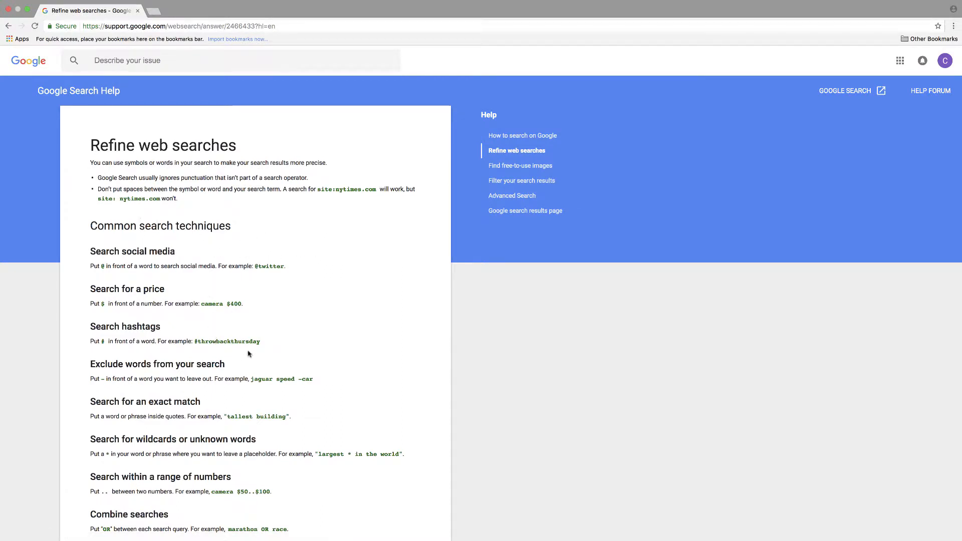
pyautogui.scroll(-3)
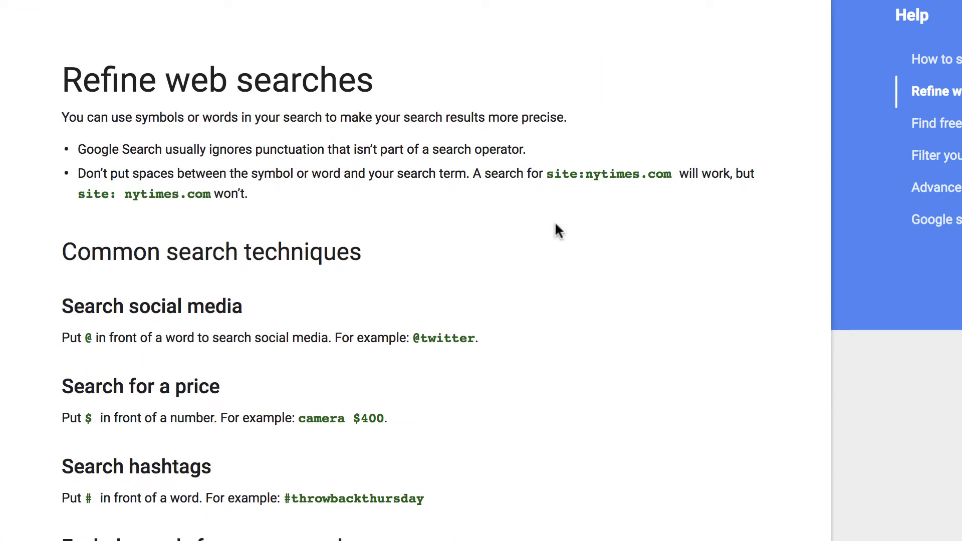
pyautogui.moveTo(273, 297)
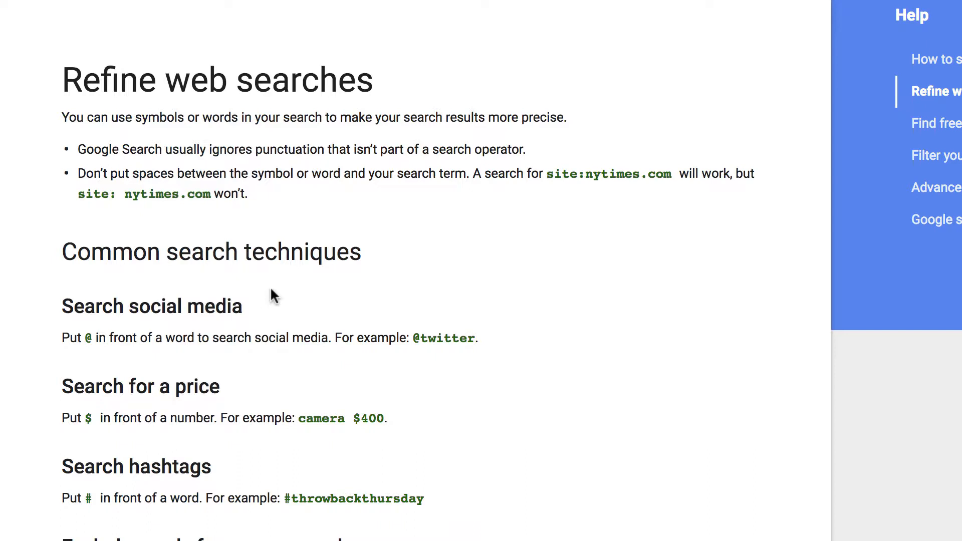
pyautogui.moveTo(521, 180)
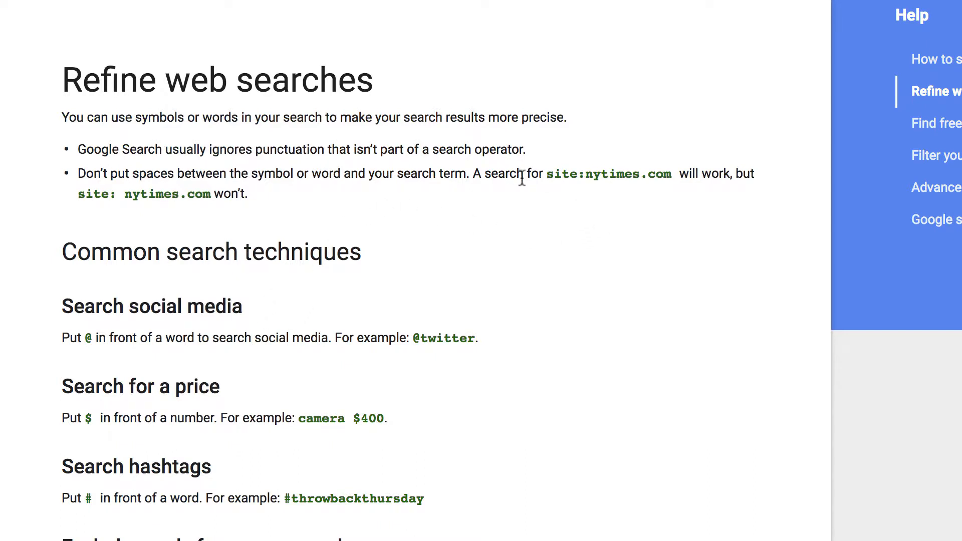
pyautogui.moveTo(613, 251)
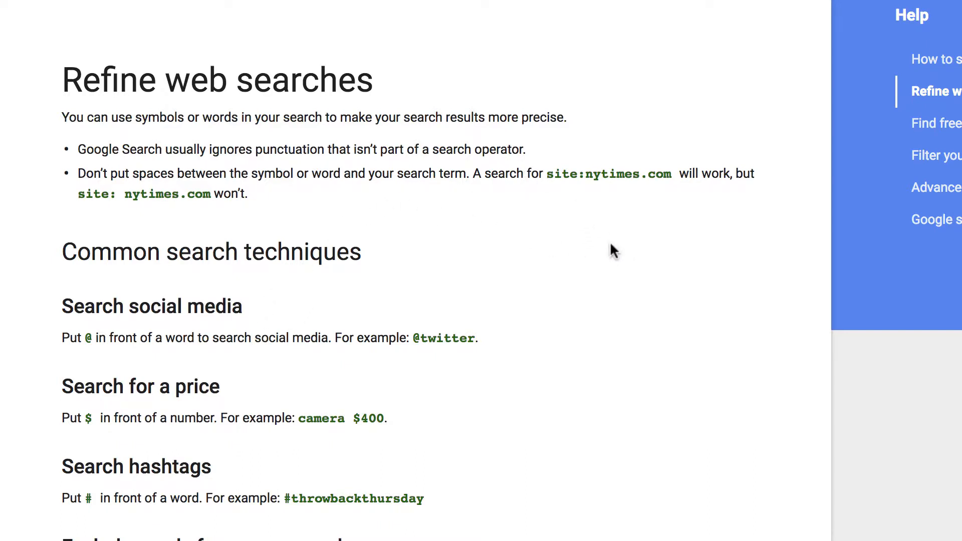
pyautogui.moveTo(600, 245)
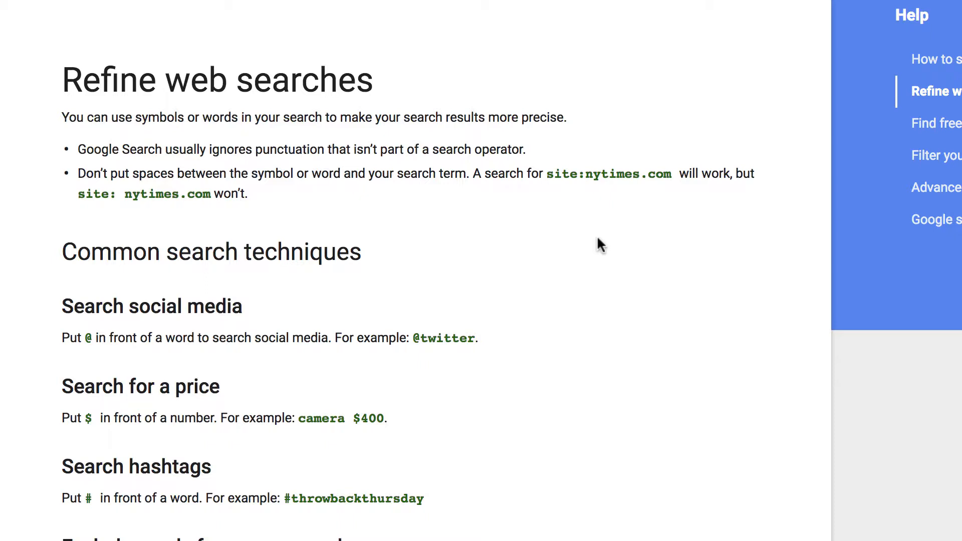
pyautogui.moveTo(648, 302)
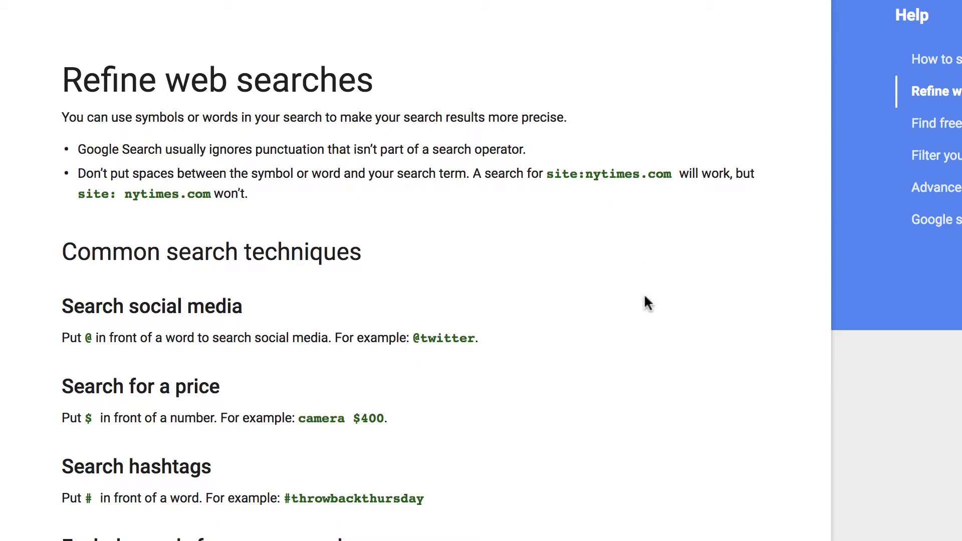
pyautogui.moveTo(93, 192)
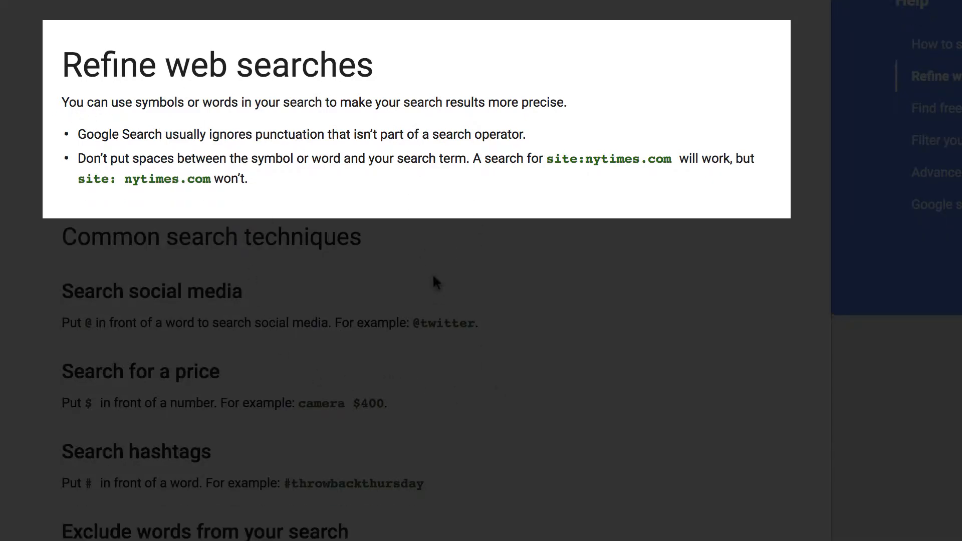
pyautogui.scroll(-3)
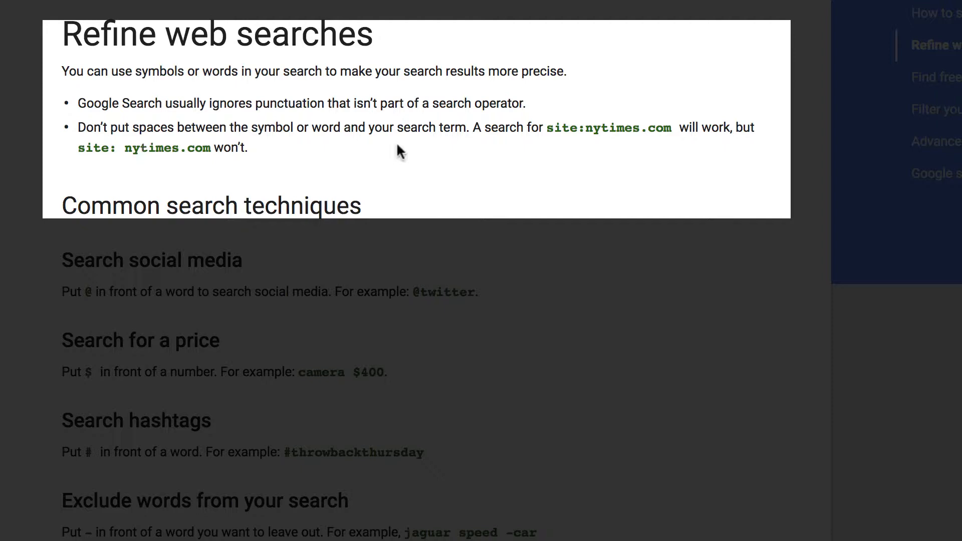
pyautogui.moveTo(292, 239)
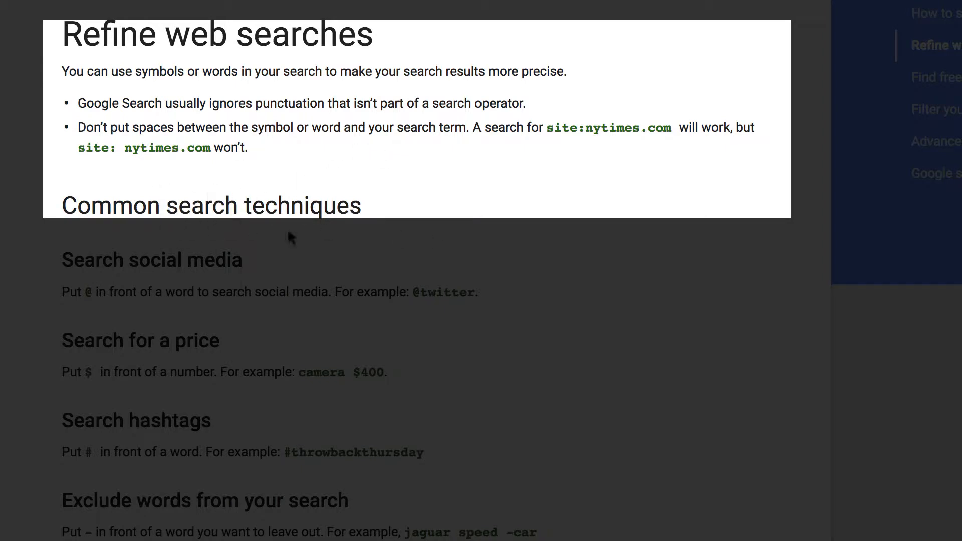
pyautogui.moveTo(64, 251)
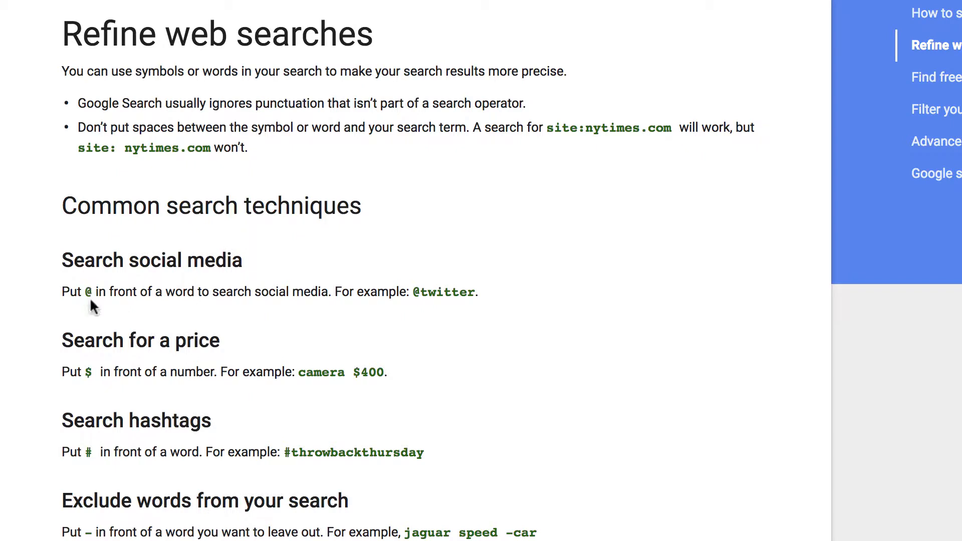
# Scroll past exclude, exact match, wildcard and range to the OR, site: and related: sections
pyautogui.scroll(-3)
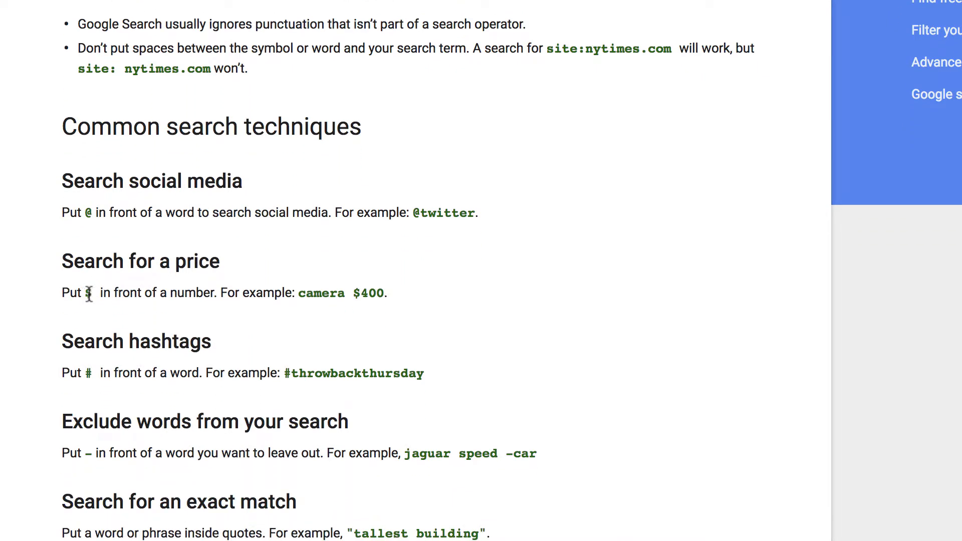
pyautogui.moveTo(258, 365)
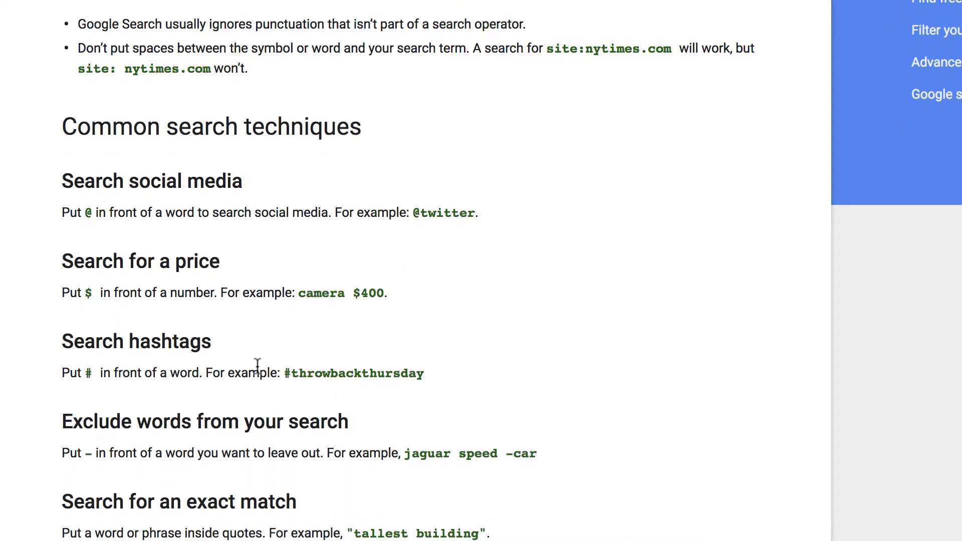
pyautogui.scroll(-3)
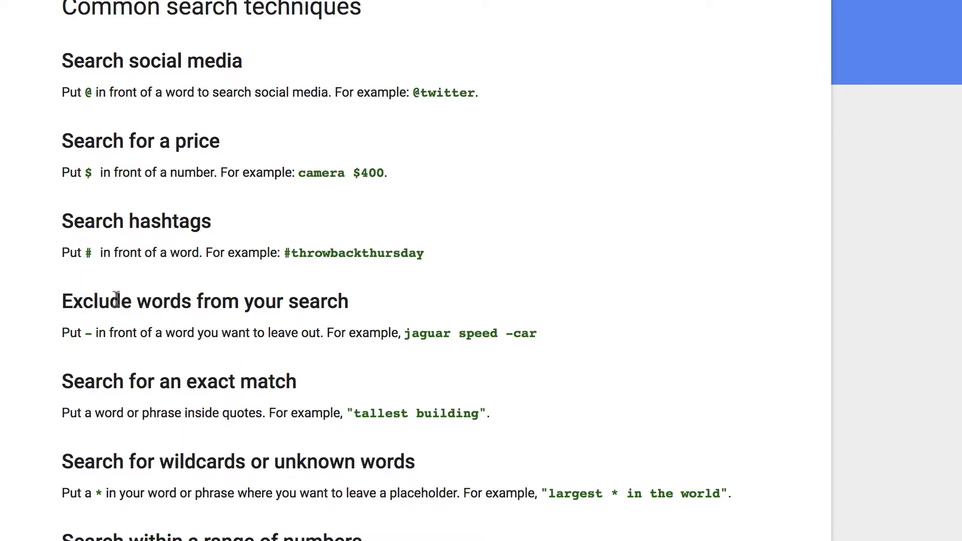
pyautogui.moveTo(167, 323)
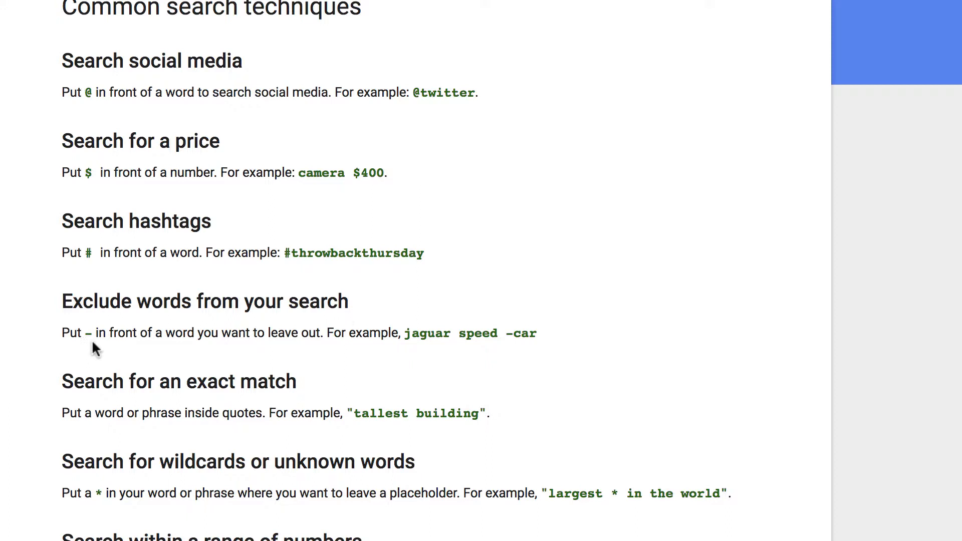
pyautogui.scroll(-3)
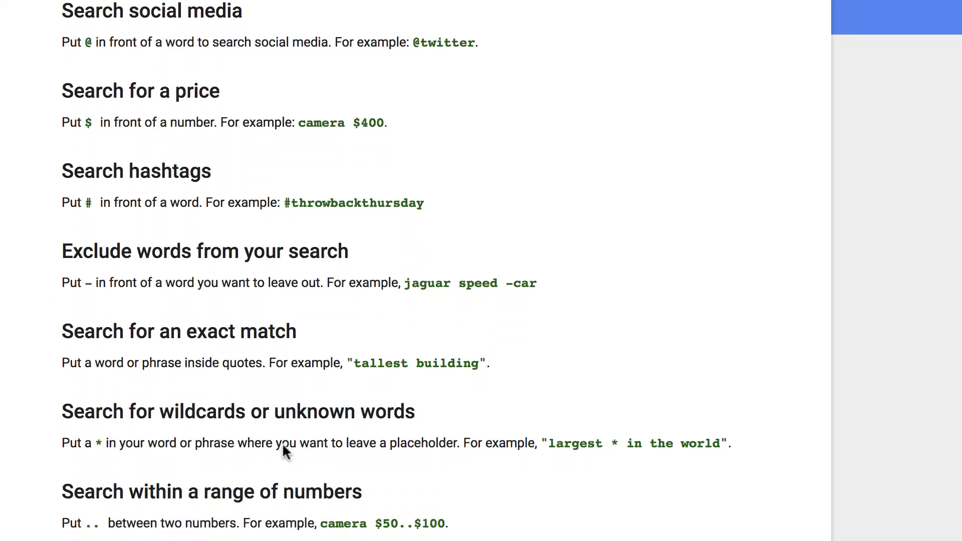
pyautogui.scroll(-3)
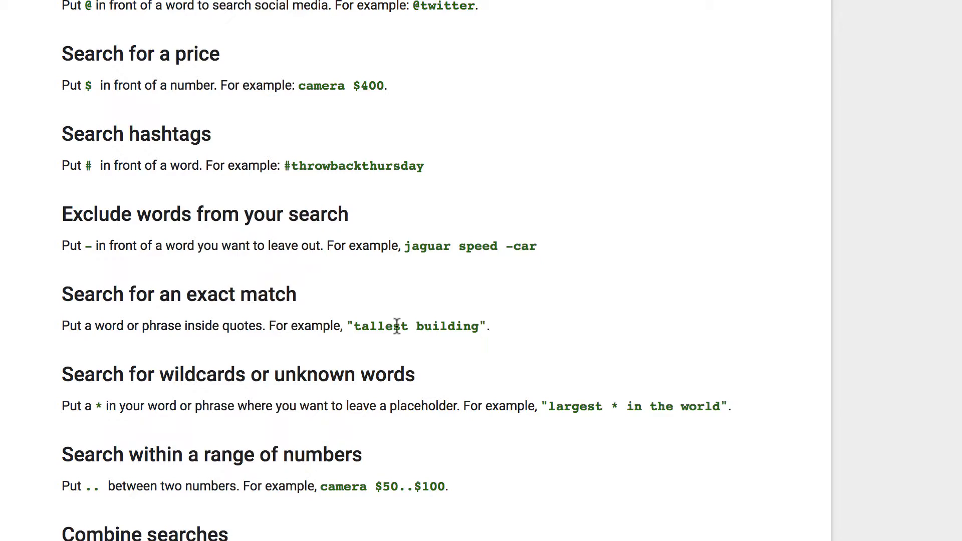
pyautogui.moveTo(312, 444)
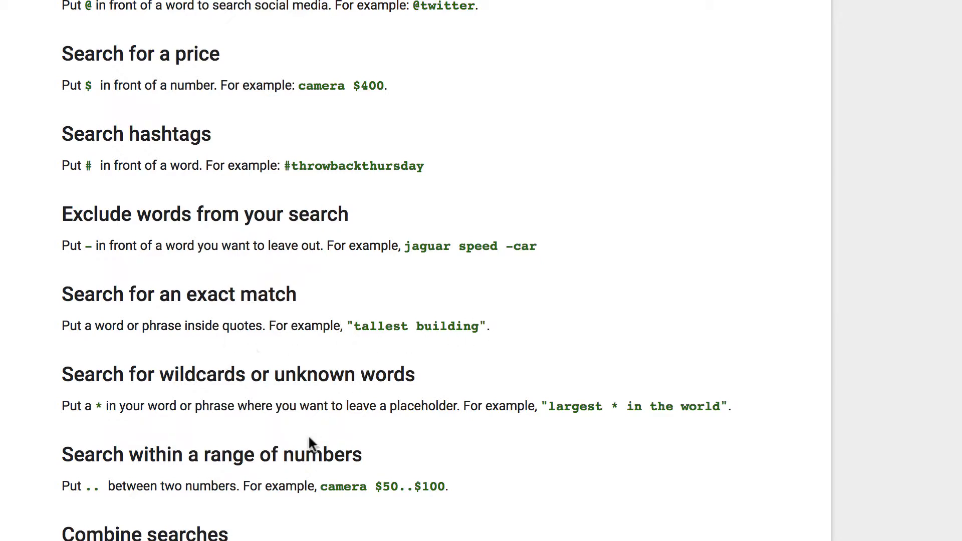
pyautogui.scroll(-3)
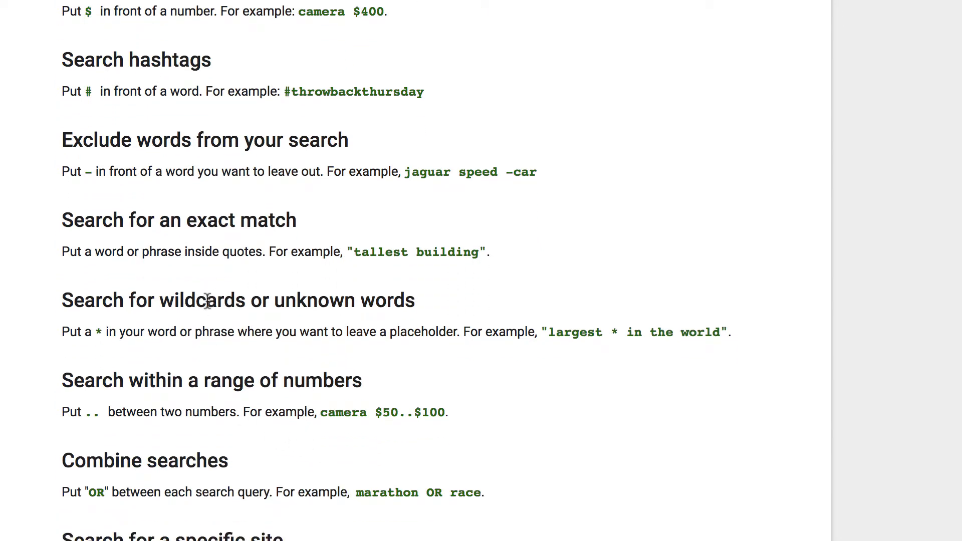
pyautogui.moveTo(126, 402)
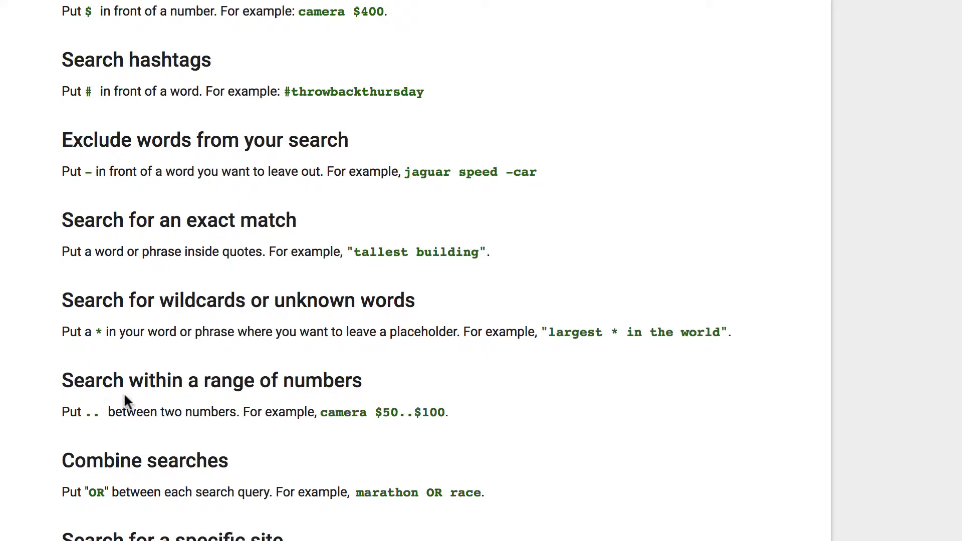
pyautogui.scroll(-3)
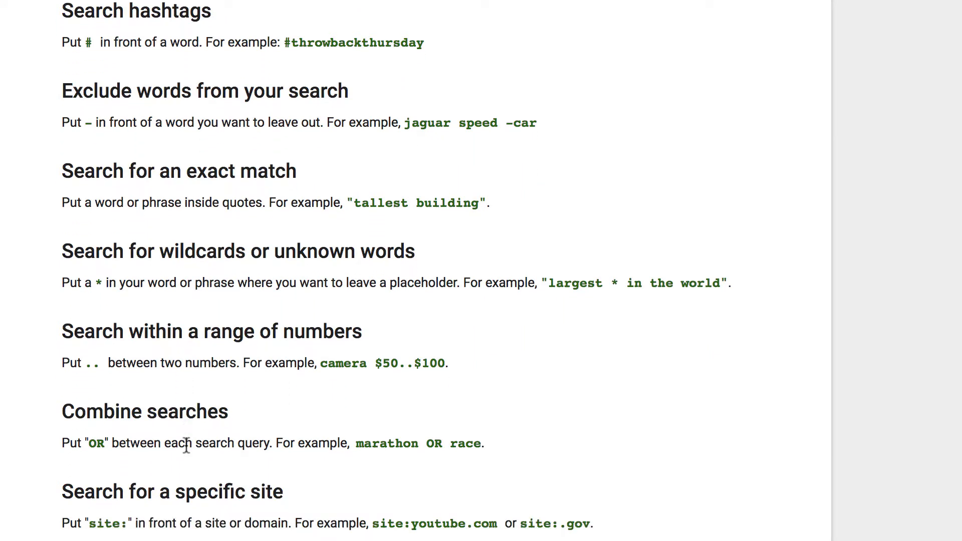
pyautogui.scroll(-3)
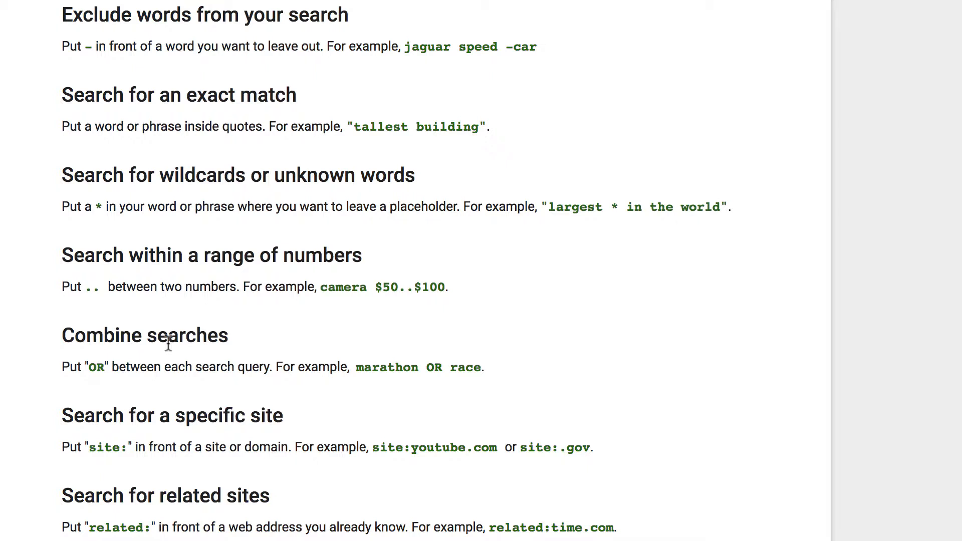
pyautogui.moveTo(103, 387)
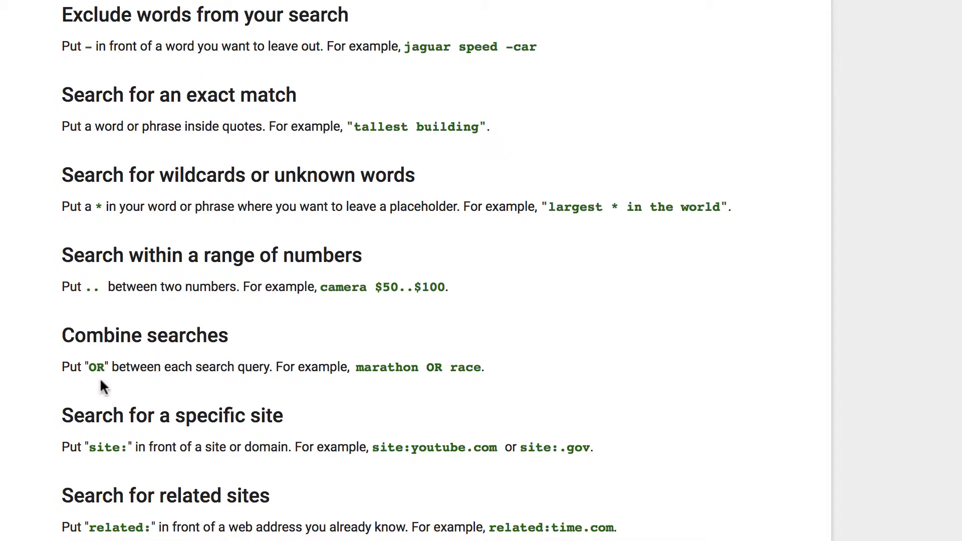
pyautogui.moveTo(102, 368)
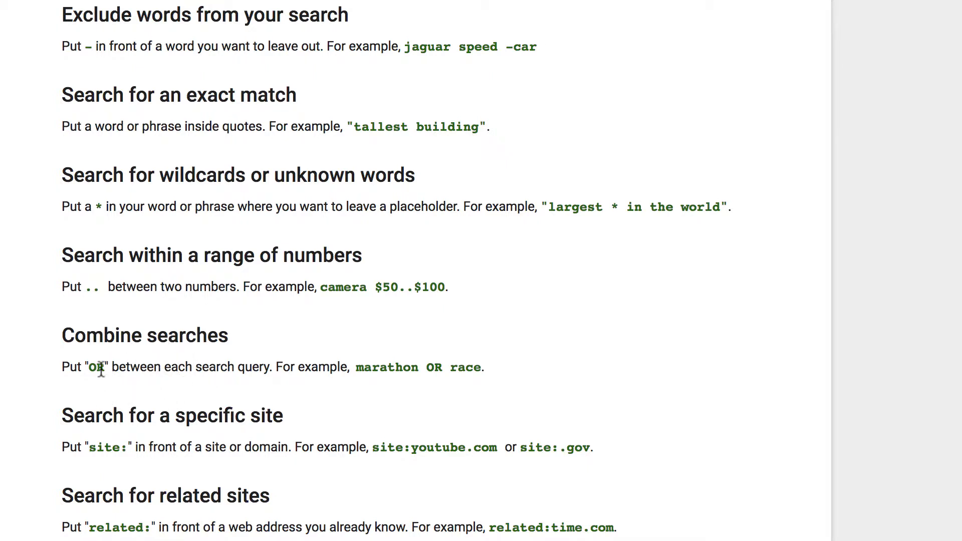
pyautogui.moveTo(98, 367)
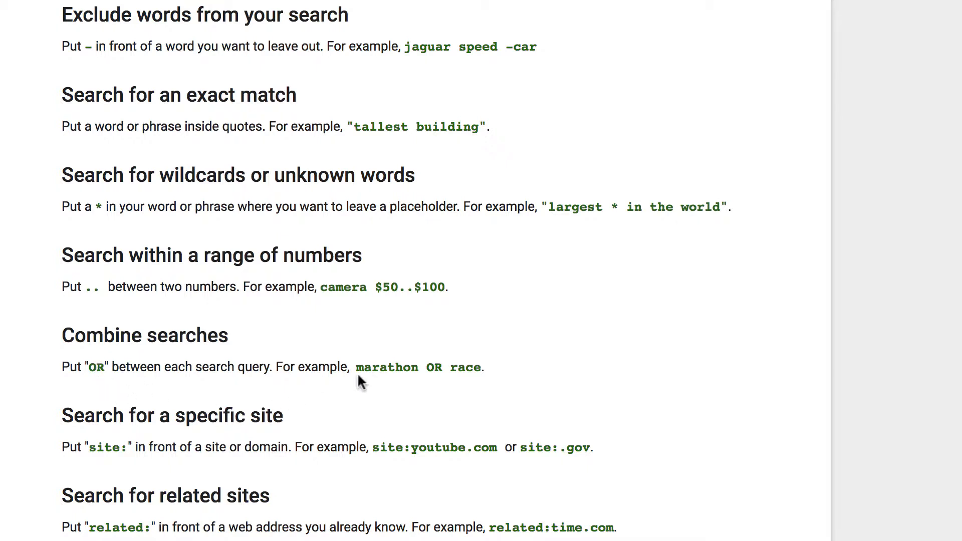
# Highlight the 'site:youtube.com or site:.gov' examples, then the 'related:' operator
pyautogui.scroll(-3)
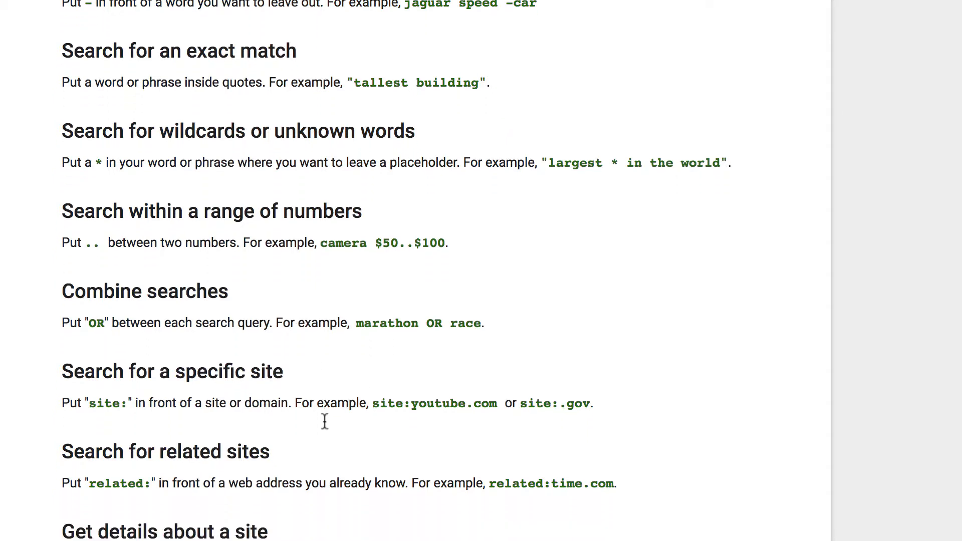
pyautogui.scroll(-3)
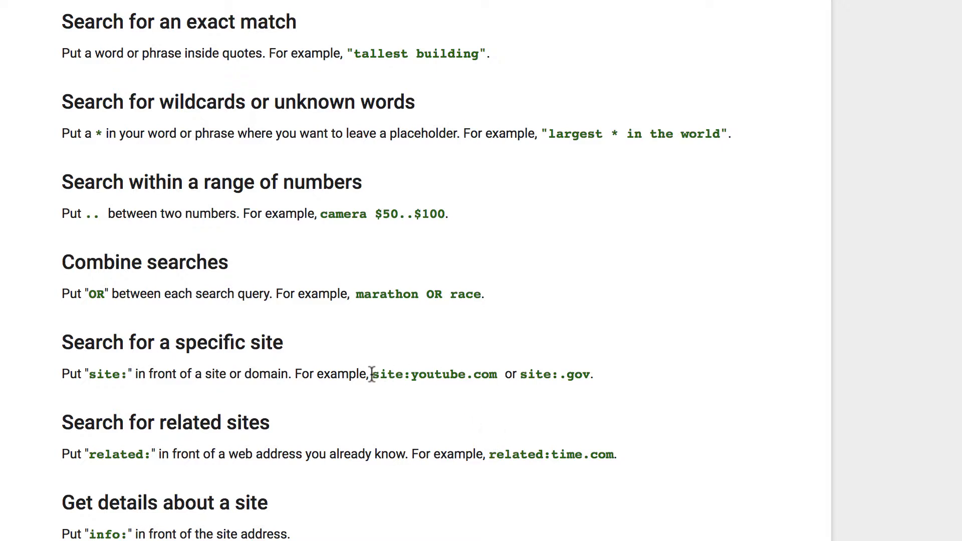
pyautogui.moveTo(373, 374); pyautogui.dragTo(593, 374)
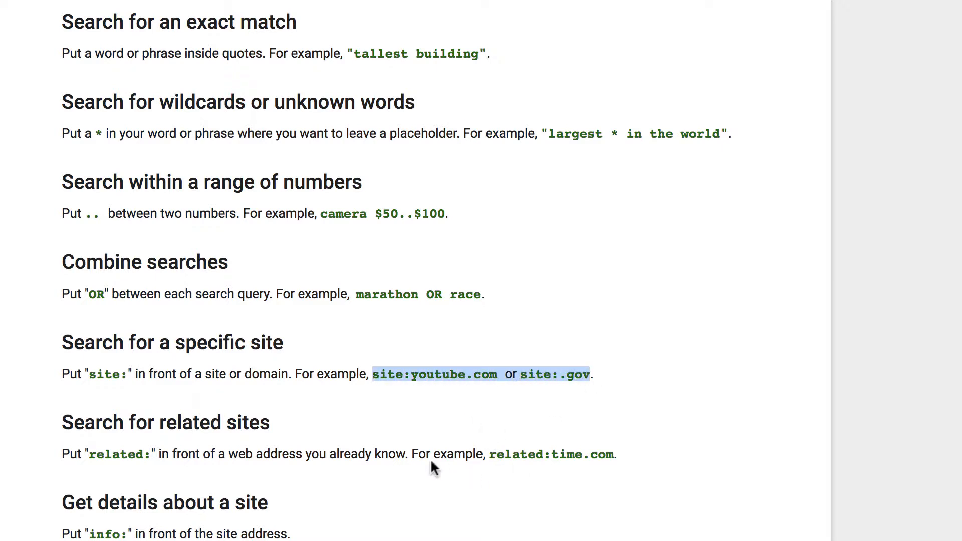
pyautogui.moveTo(186, 462)
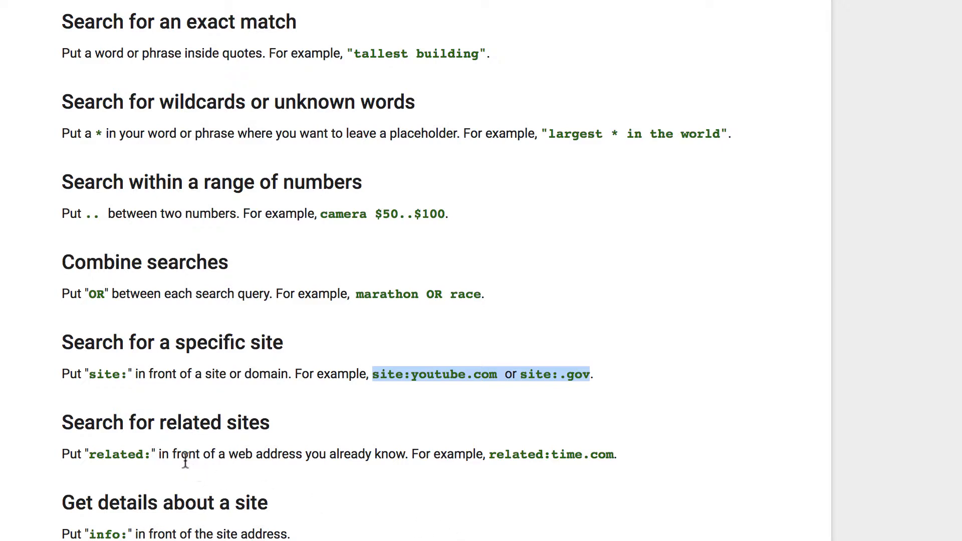
pyautogui.doubleClick(119, 454)
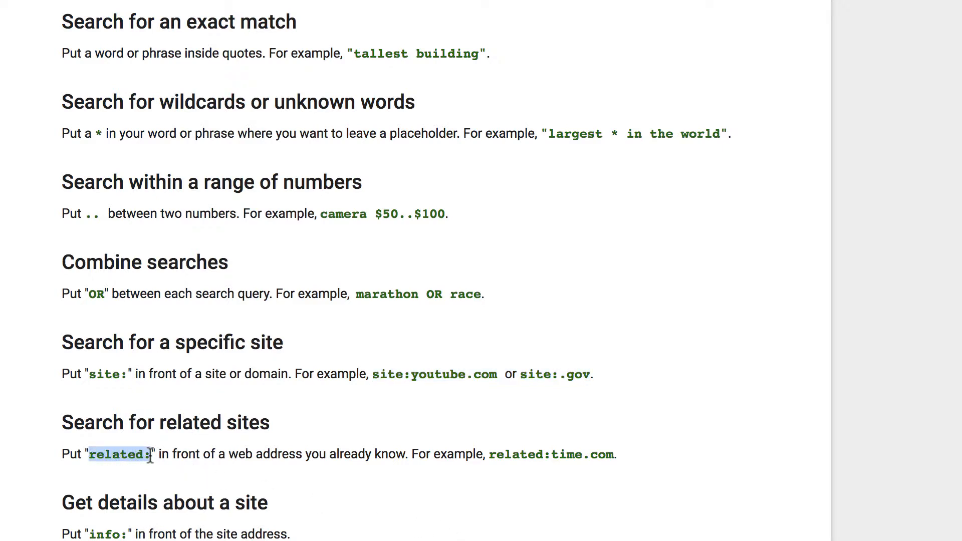
pyautogui.moveTo(591, 463)
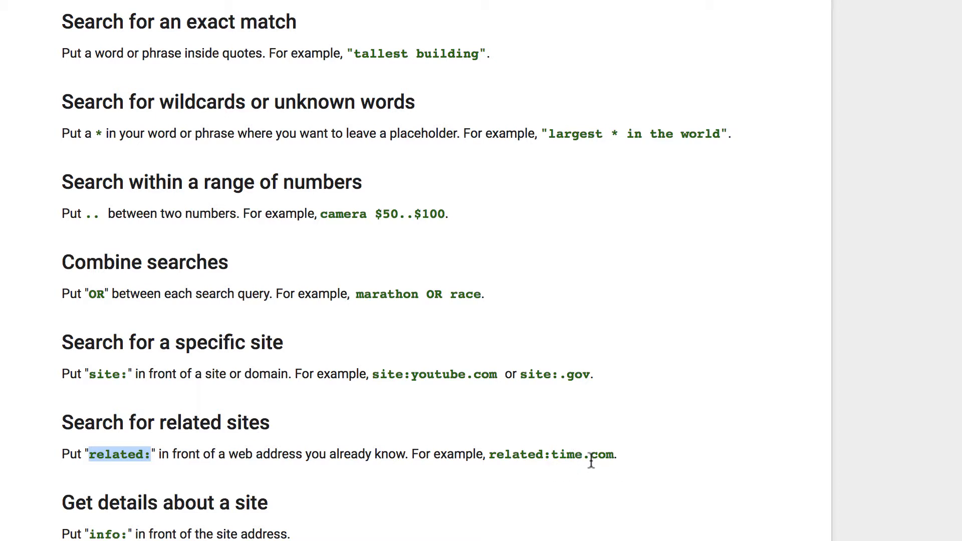
pyautogui.moveTo(257, 523)
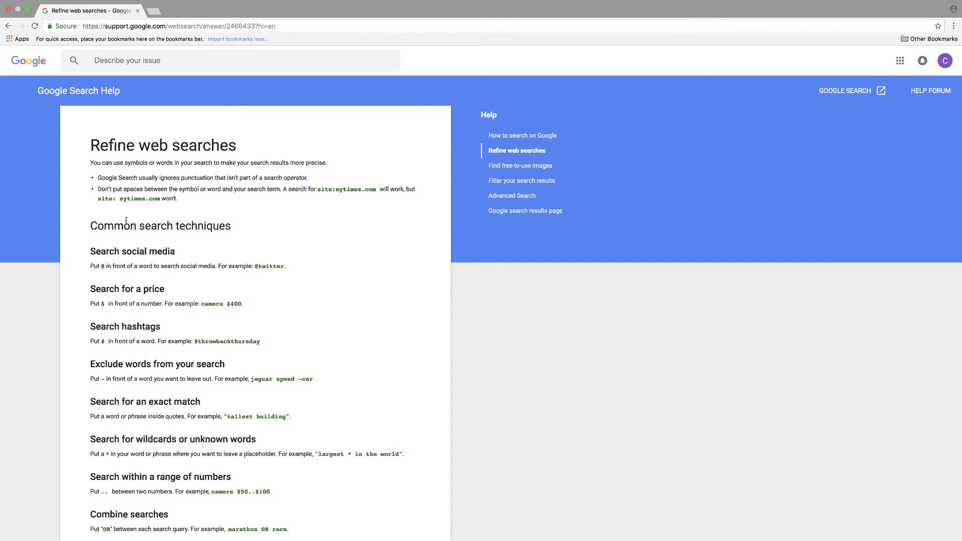
pyautogui.moveTo(125, 220)
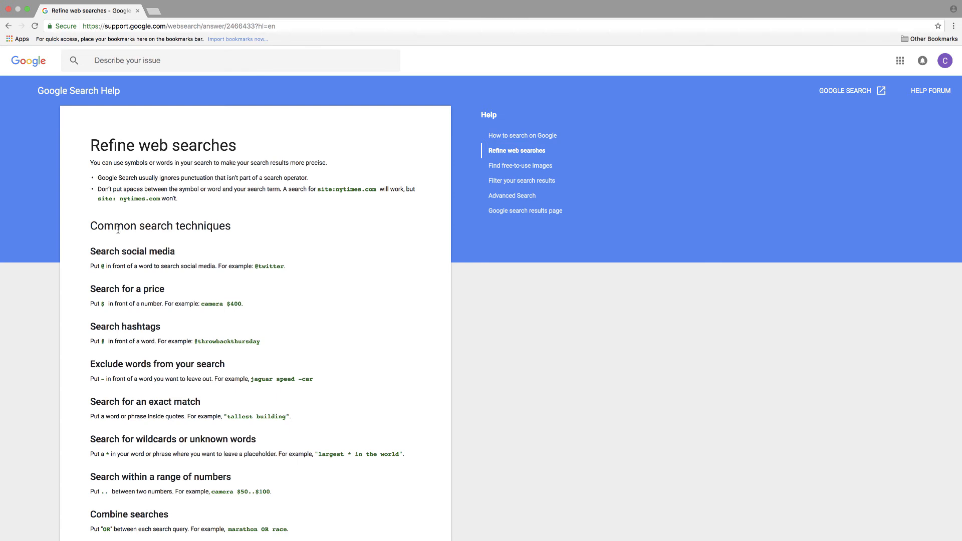
pyautogui.moveTo(117, 230)
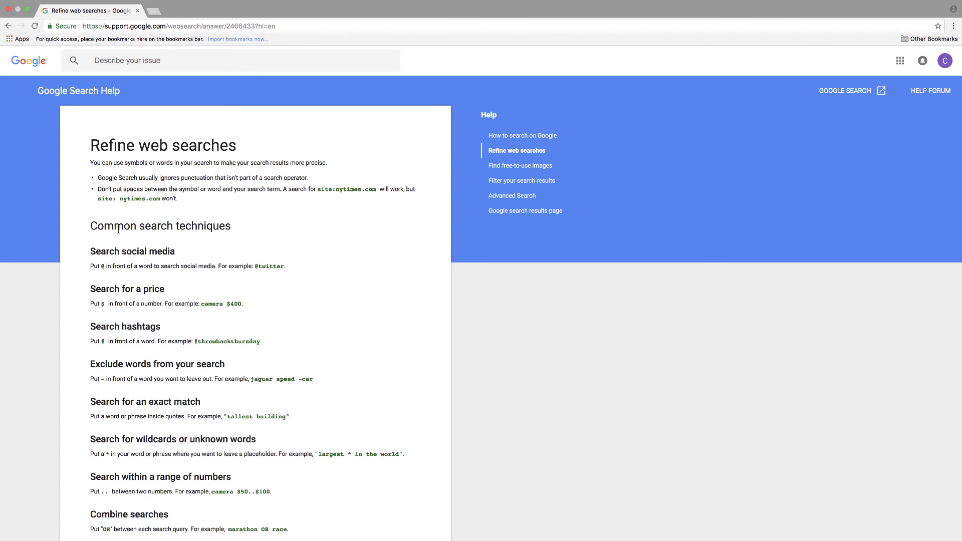